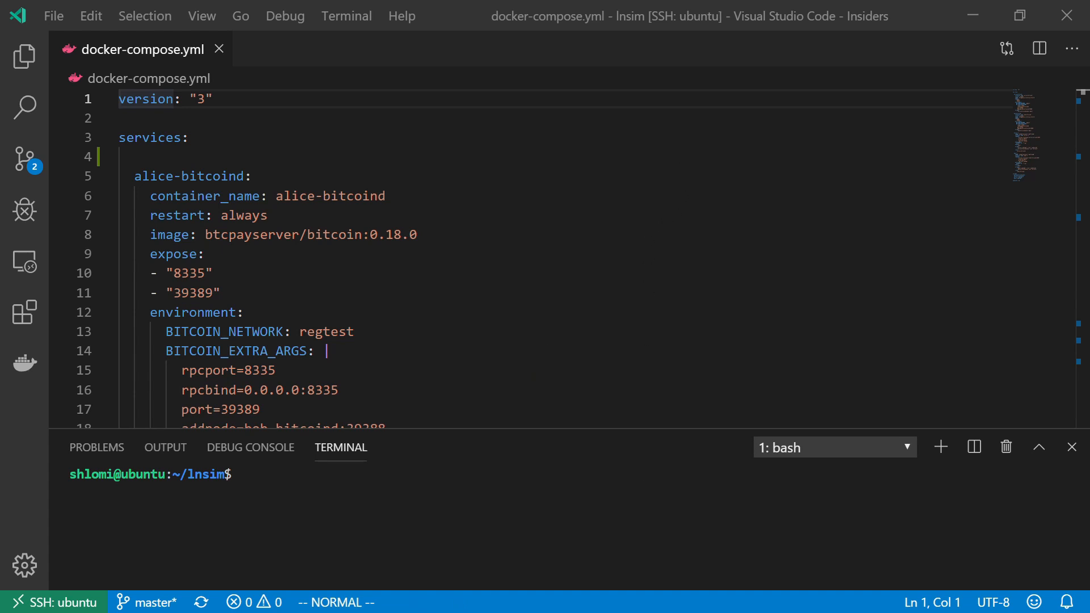
{"action": "mouse_move", "coordinate": [681, 171]}
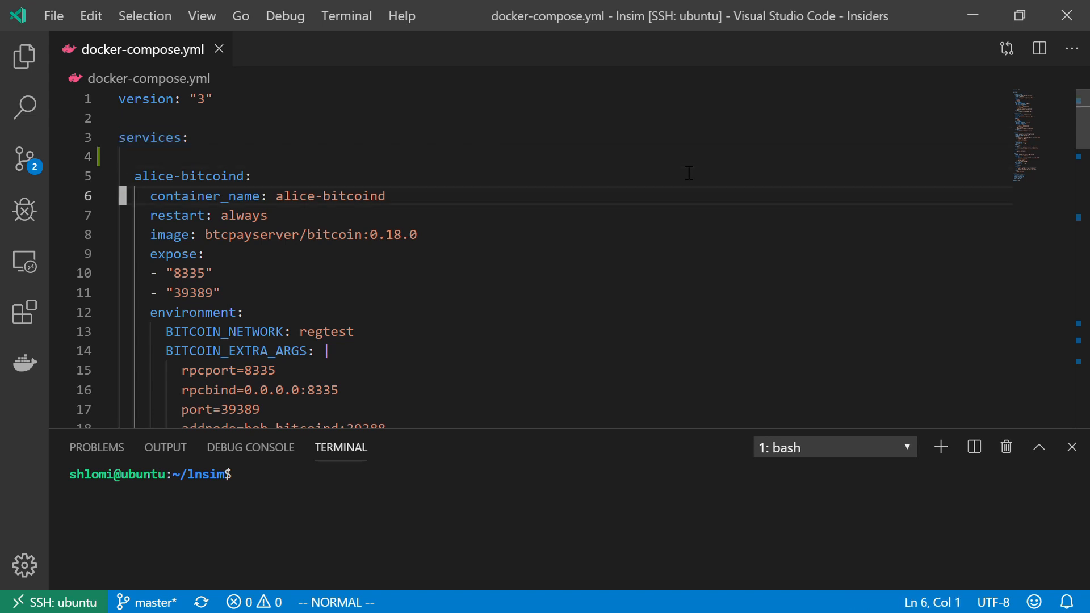
Review the docker-compose.yml from the top, scrolling through the service definitions
{"action": "scroll", "scroll_direction": "down", "scroll_amount": 3}
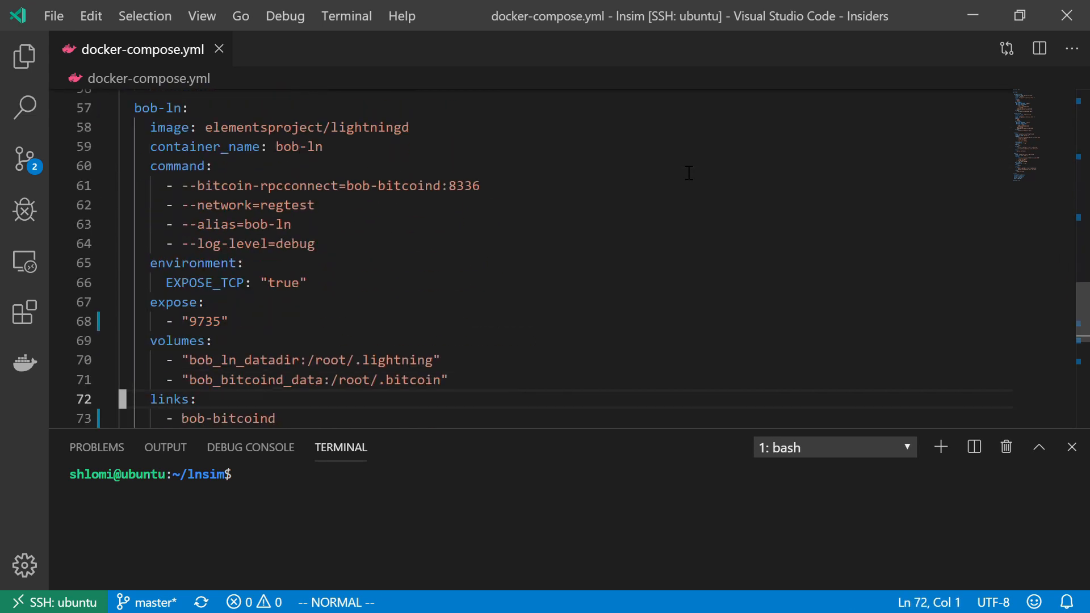
{"action": "scroll", "scroll_direction": "down", "scroll_amount": 3}
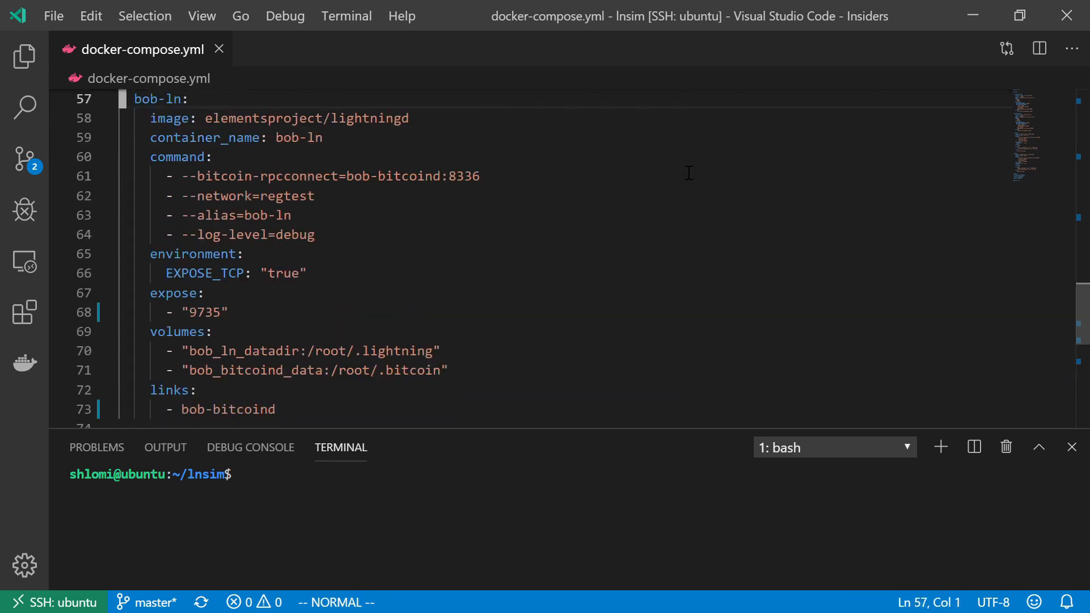
{"action": "key", "text": "ctrl+Home"}
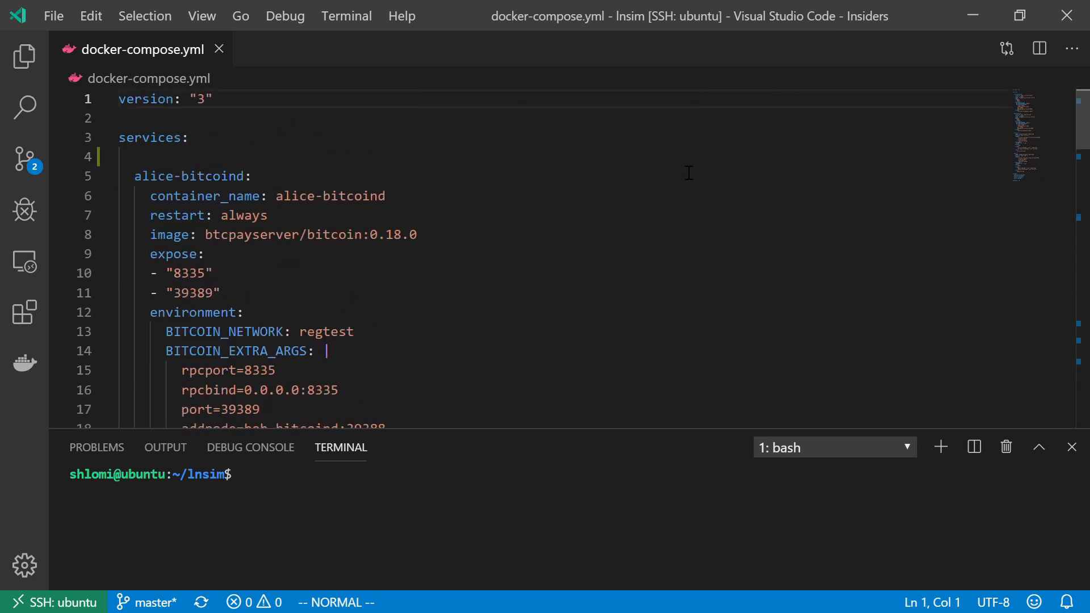
{"action": "left_click", "coordinate": [189, 176]}
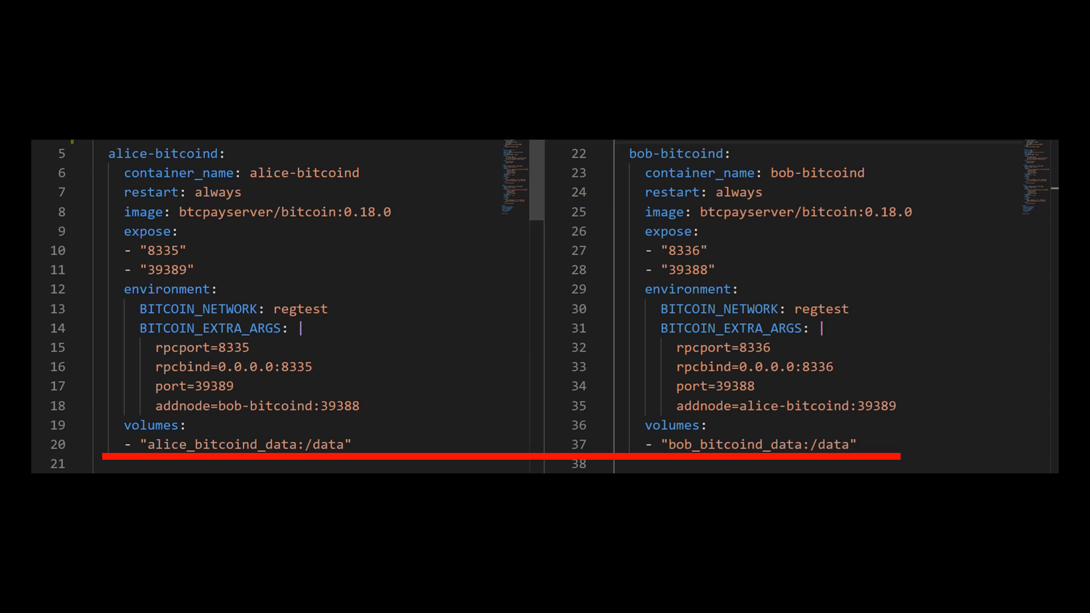
{"action": "scroll", "scroll_direction": "down", "scroll_amount": 3}
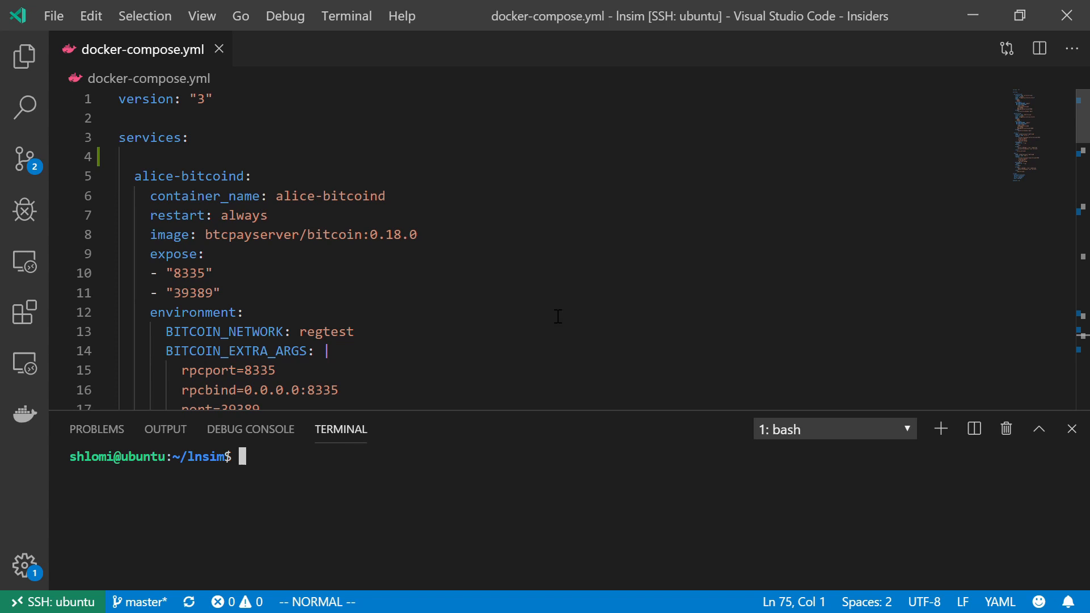
{"action": "mouse_move", "coordinate": [555, 326]}
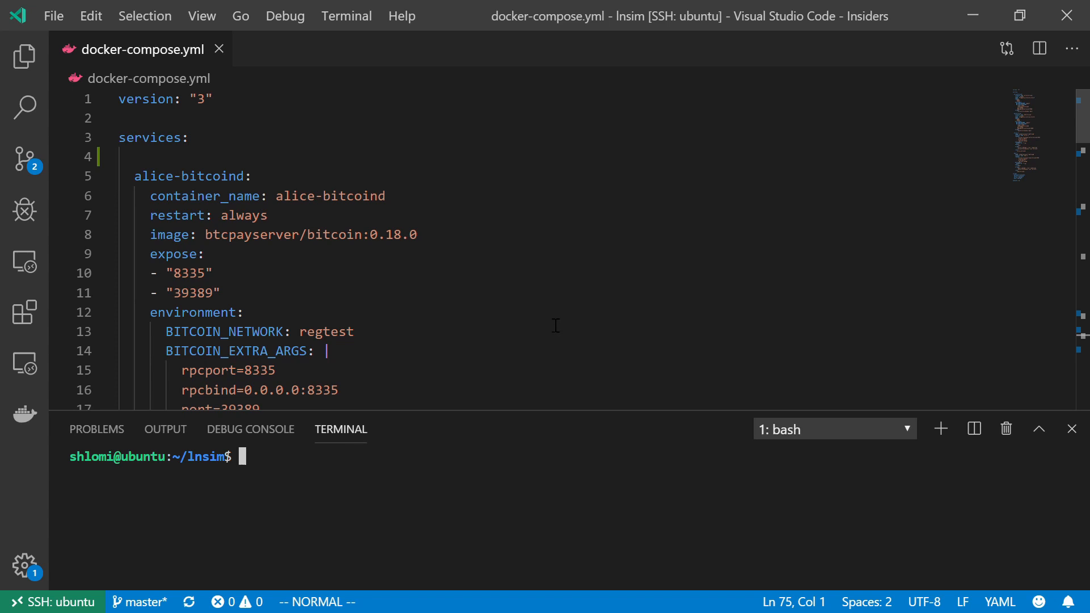
Enter docker-compose up at the lnsim bash prompt without running it yet
{"action": "type", "text": "d"}
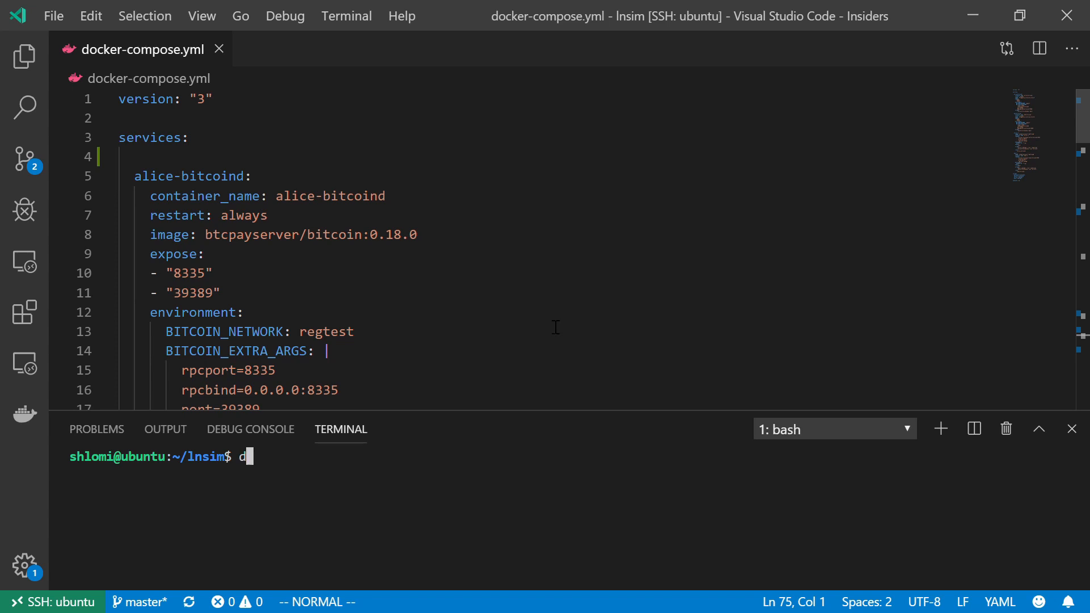
{"action": "type", "text": "ocker-c"}
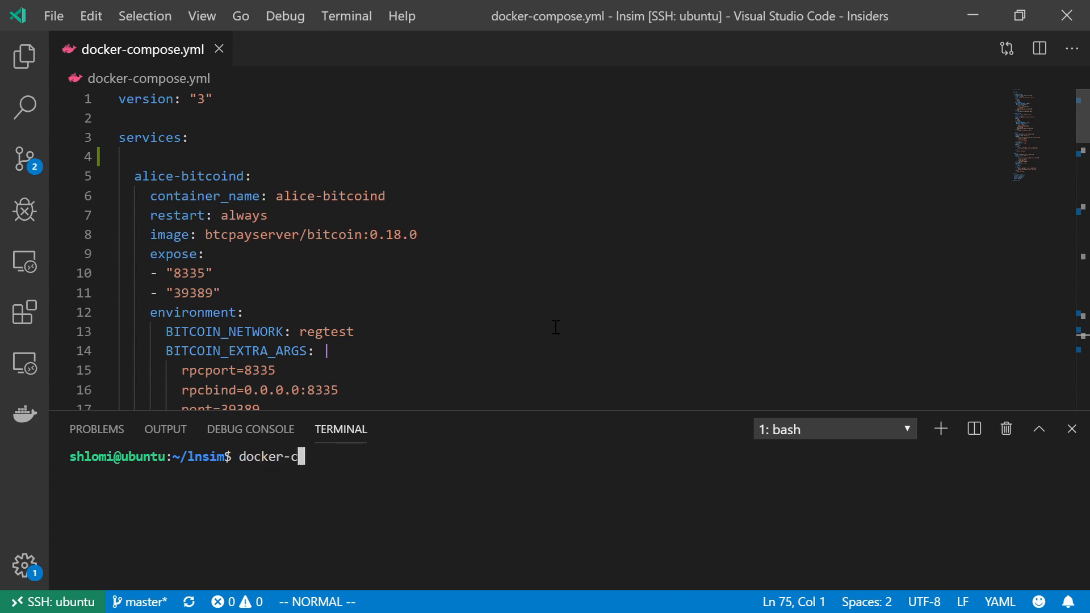
{"action": "type", "text": "ompose up"}
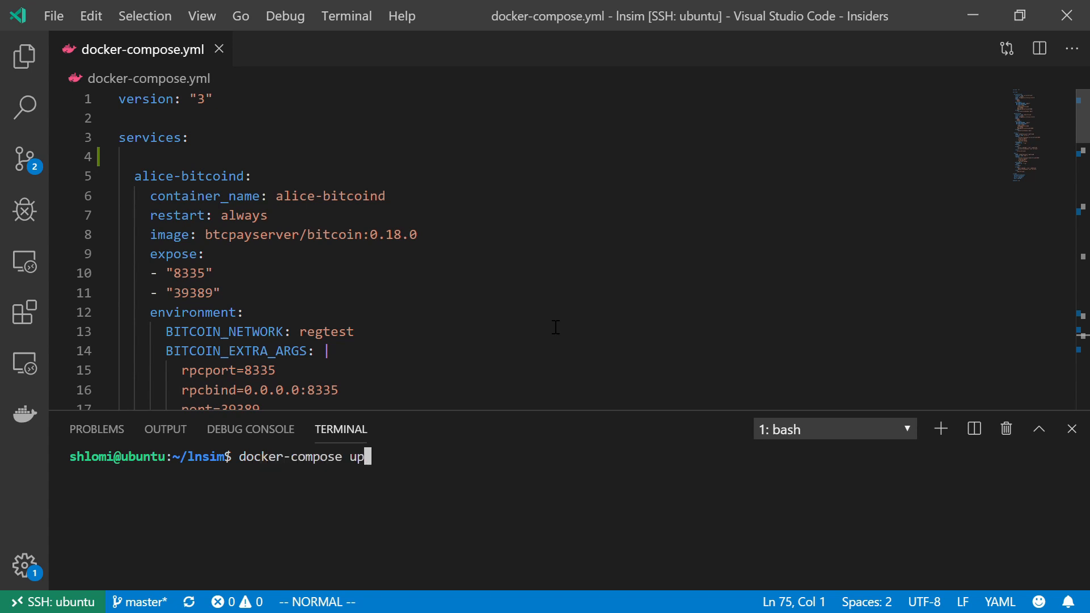